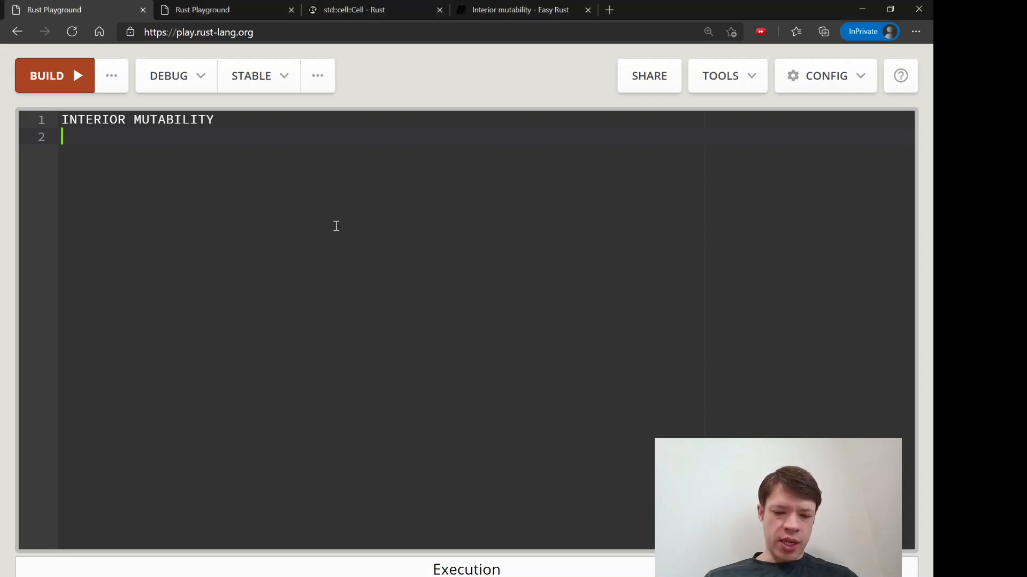
Step: Write 'changing on the inside' under the INTERIOR MUTABILITY heading, adding and removing a trial '&mut'
key(enter)
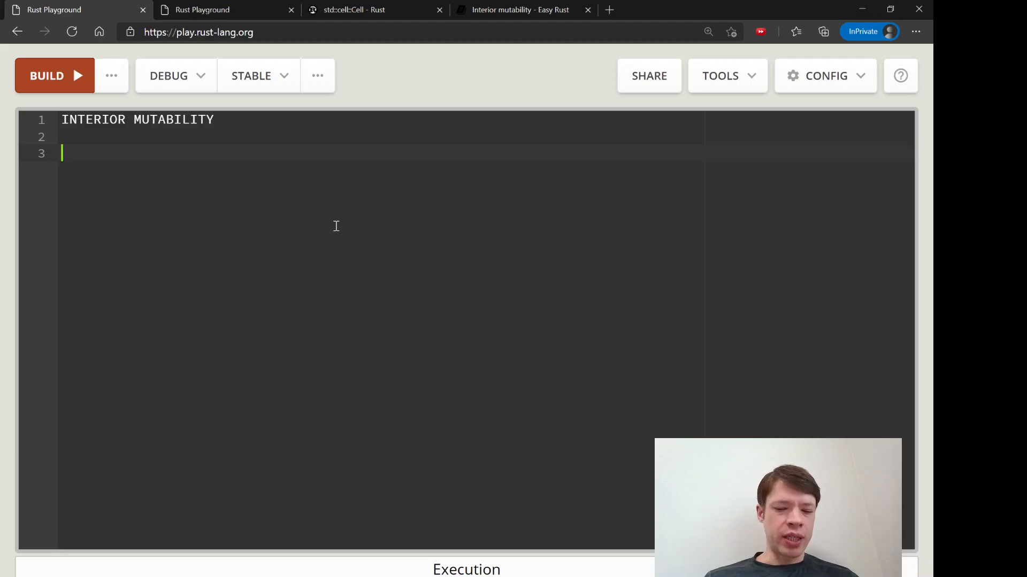
key(Backspace)
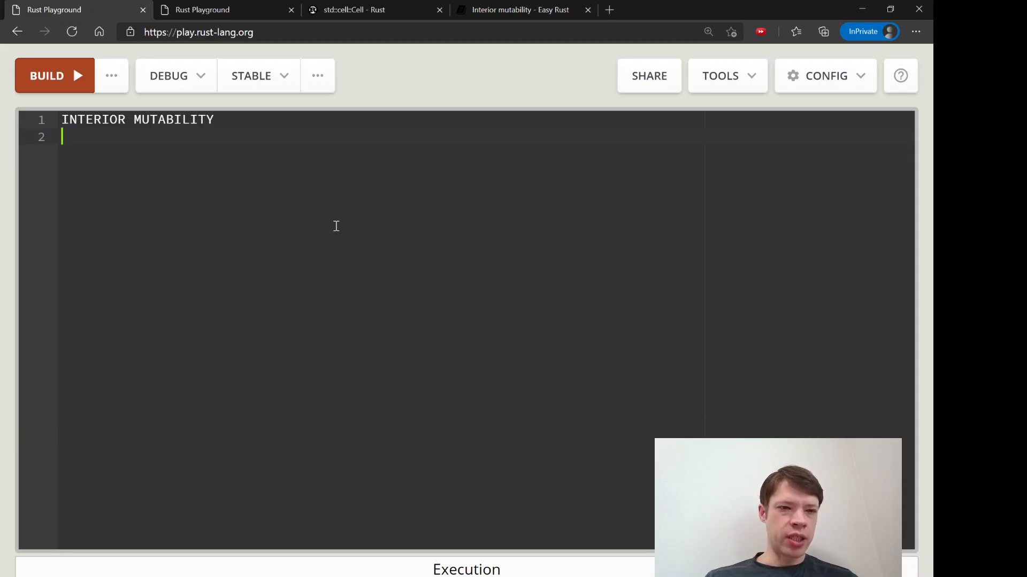
text(changing on the inside)
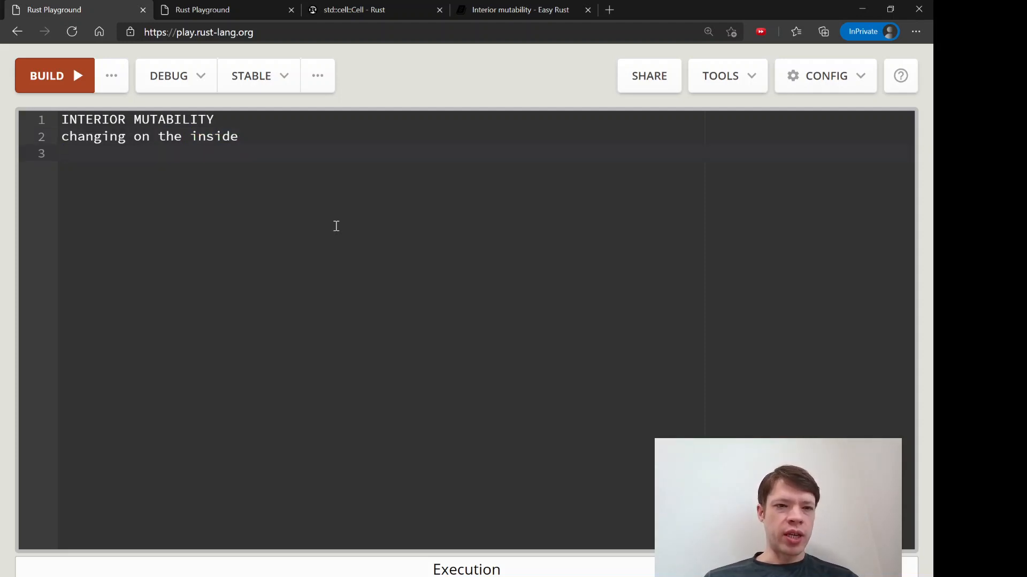
text(&mut)
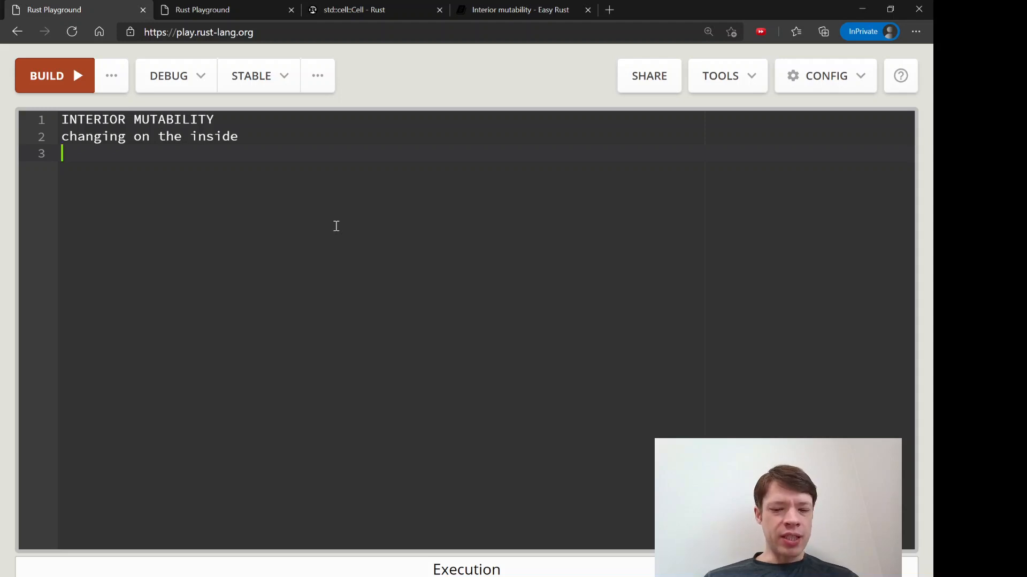
text(&mut)
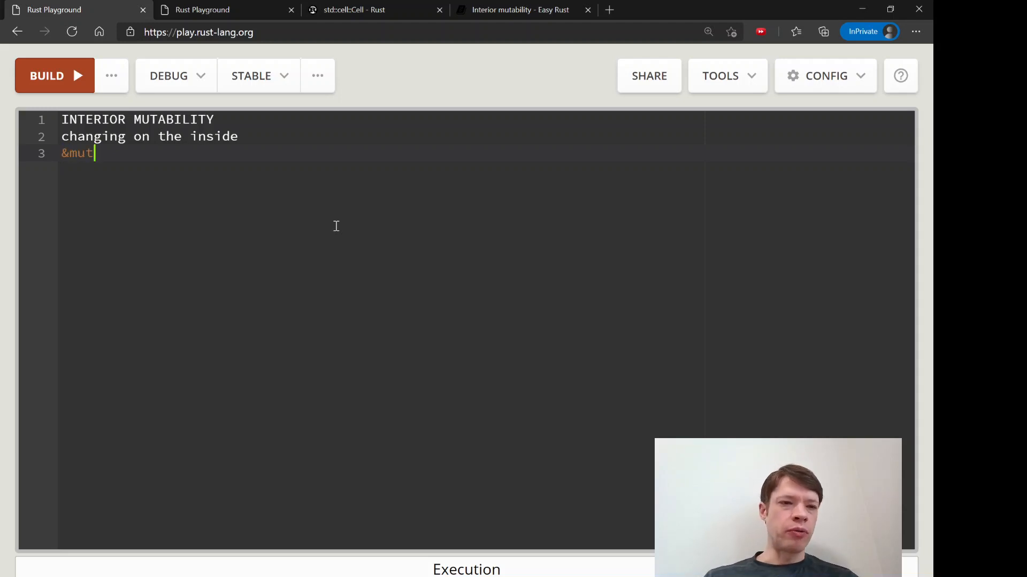
key(Backspace)
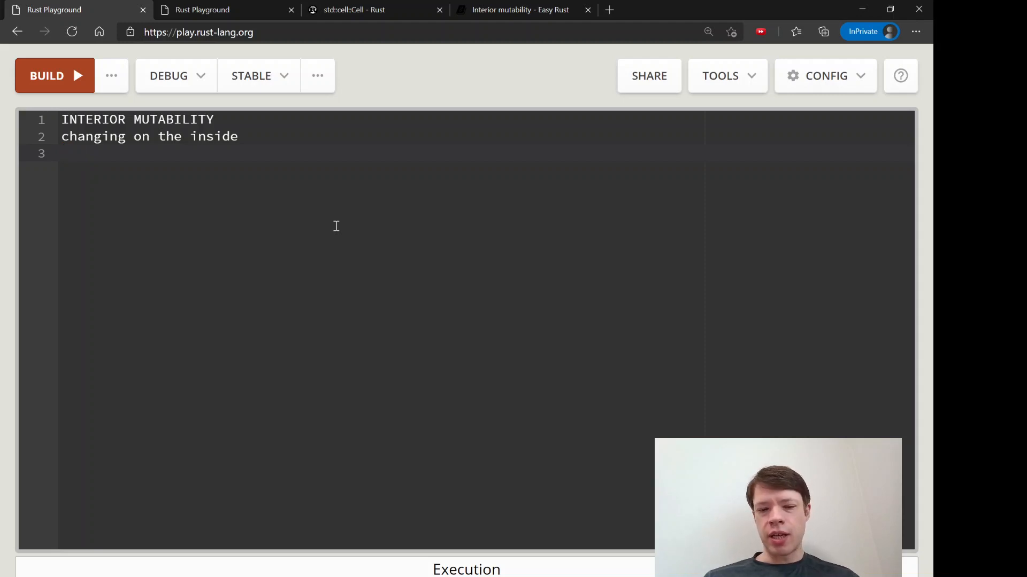
Step: Paste the PhoneModel struct and super_phone_3000 main, then highlight its six field types
key(enter)
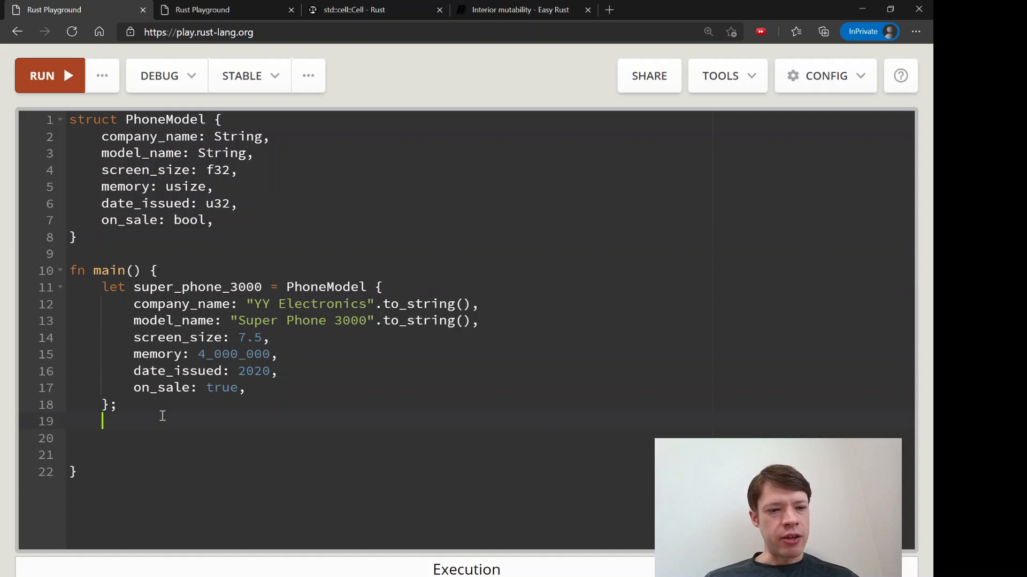
key(Backspace)
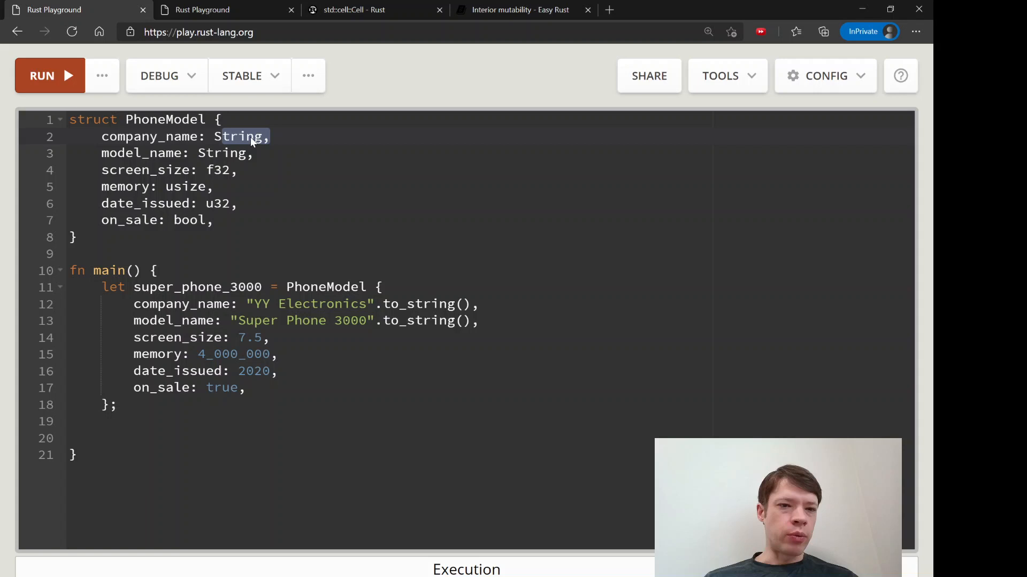
click(256, 154)
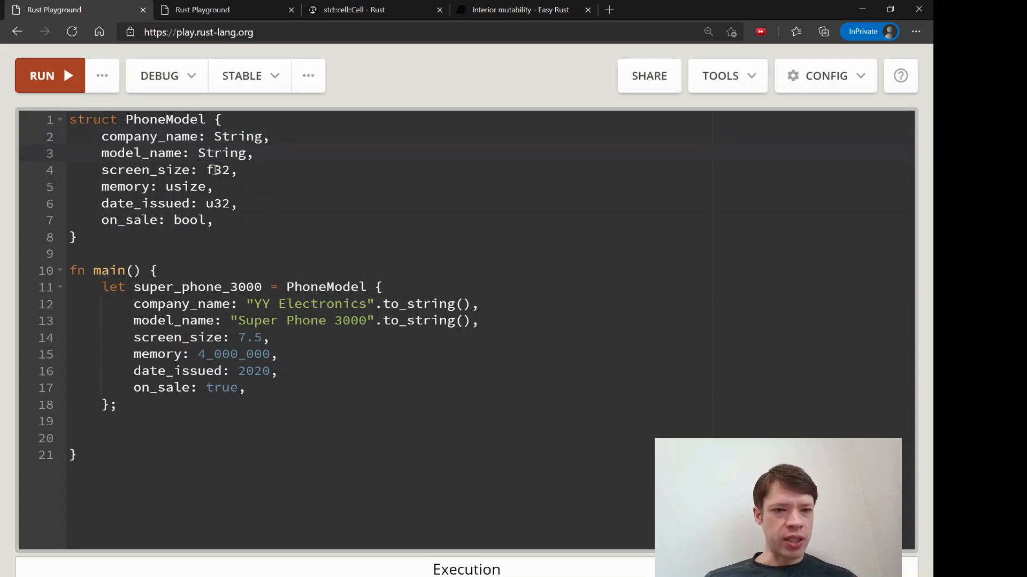
double_click(218, 169)
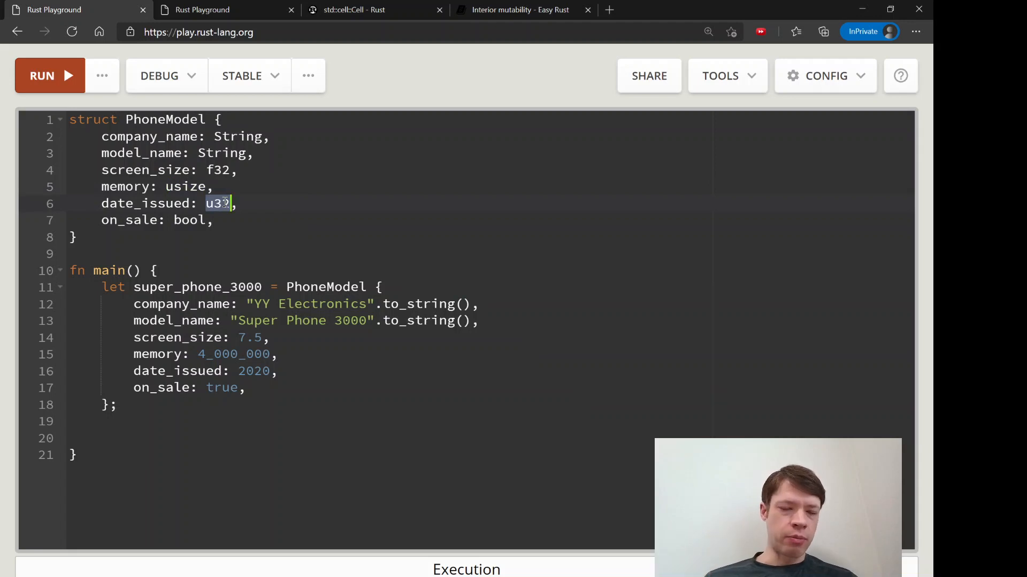
click(222, 203)
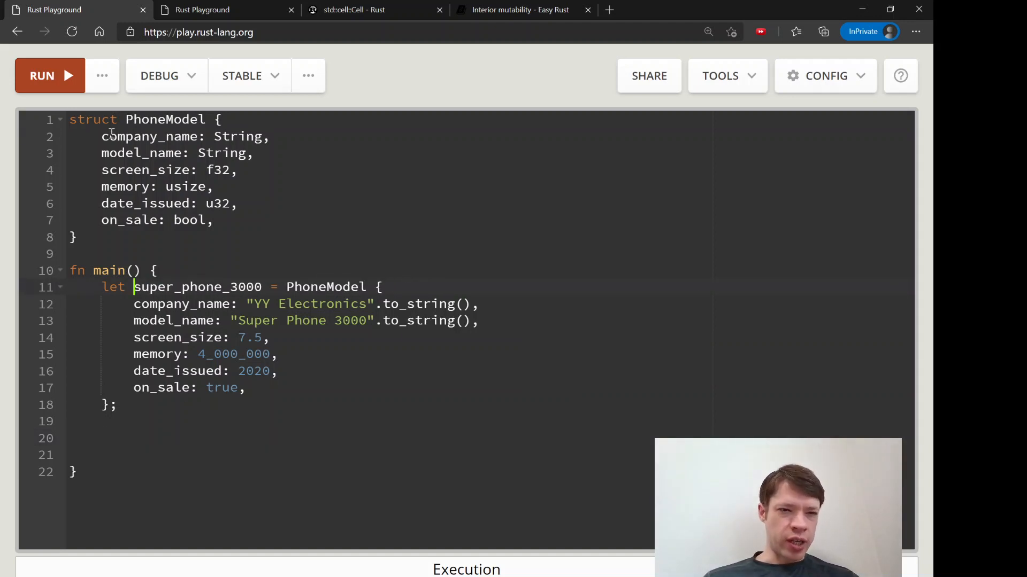
drag(101, 136, 212, 220)
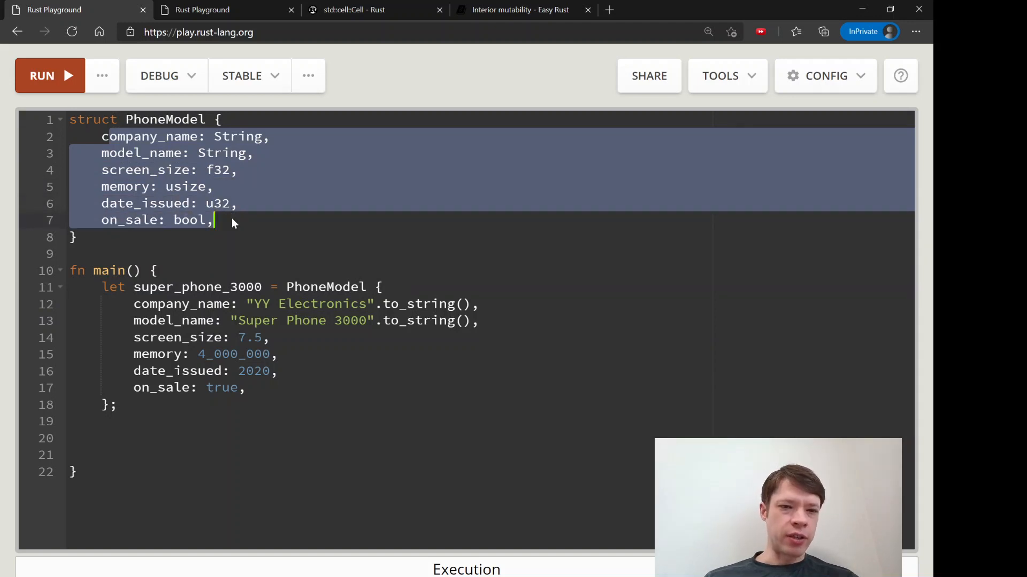
click(216, 220)
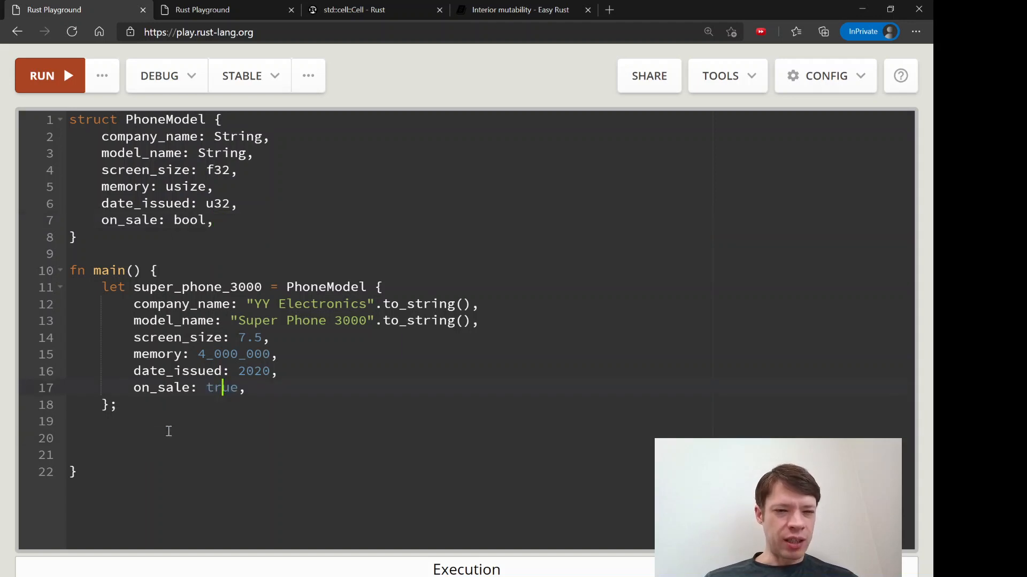
double_click(222, 388)
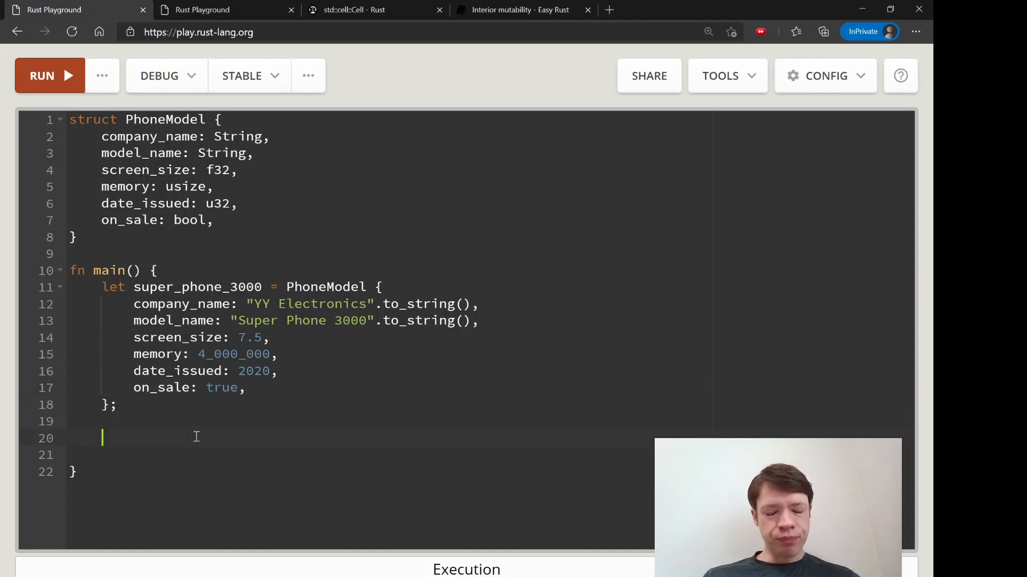
Step: Try and delete 'super_phone_300.on_sale = false;', then move to the AwesomeTrait playground
text(super_phone)
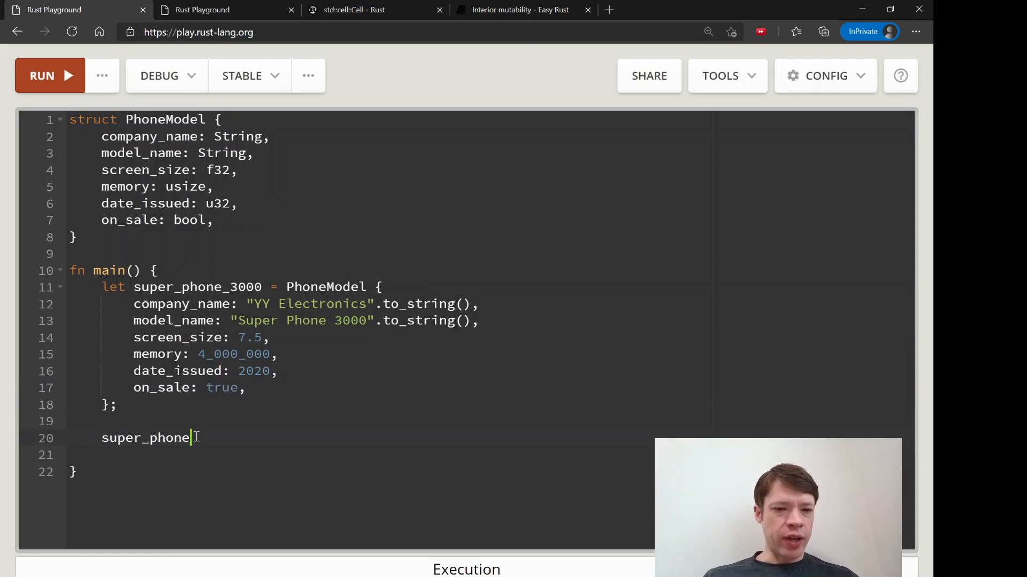
text(_300.on)
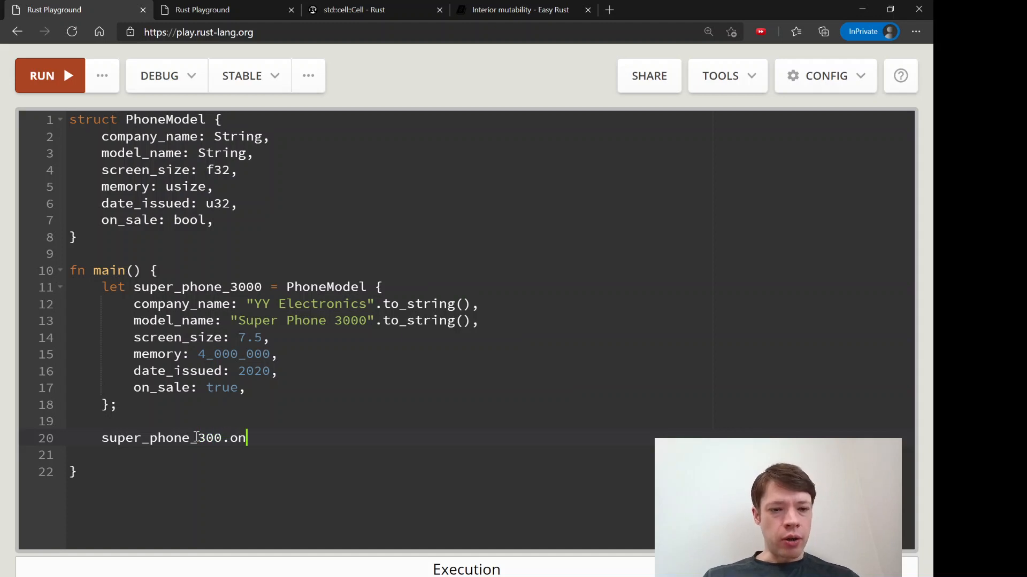
text(_sale = false;)
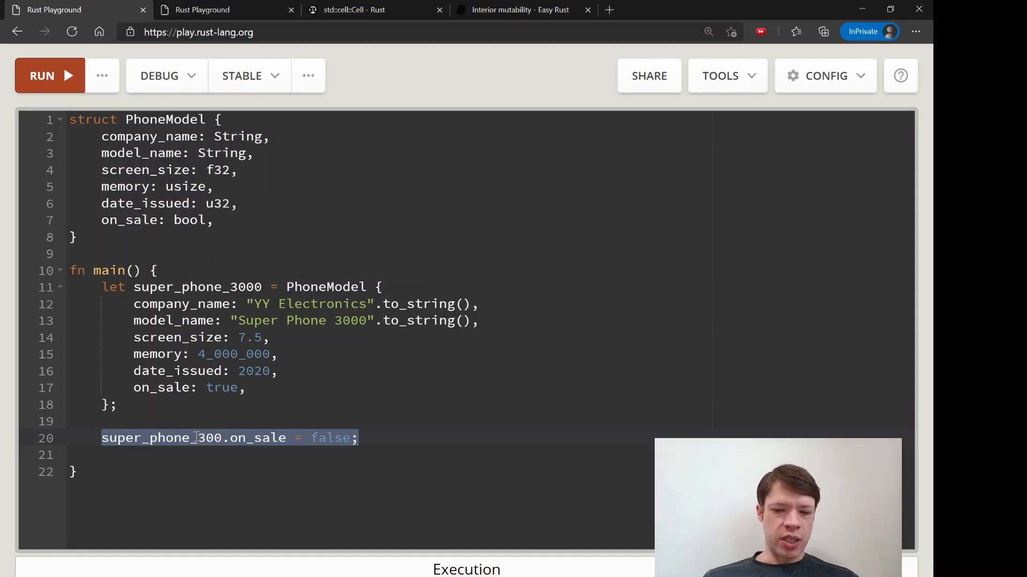
key(Delete)
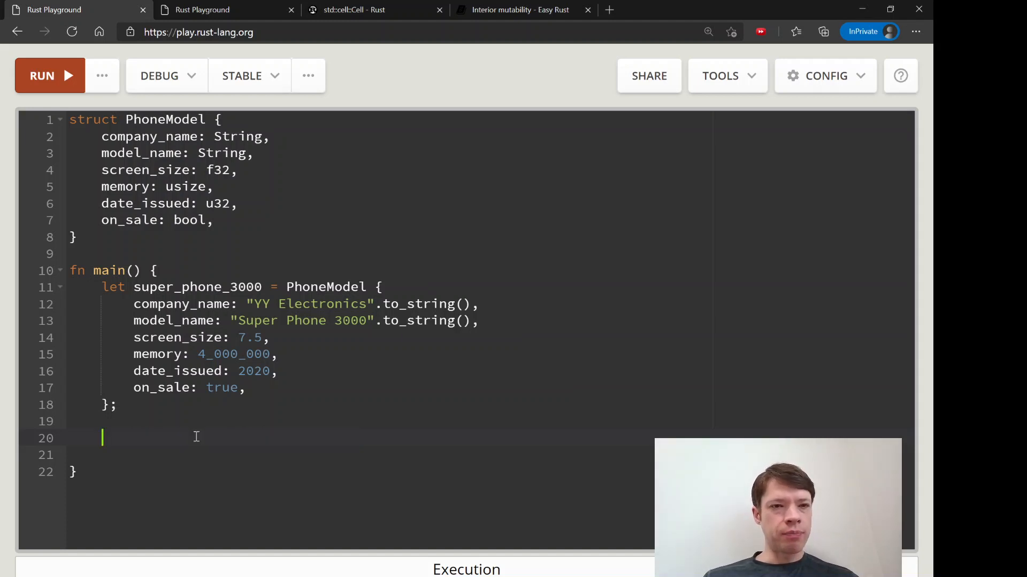
click(226, 9)
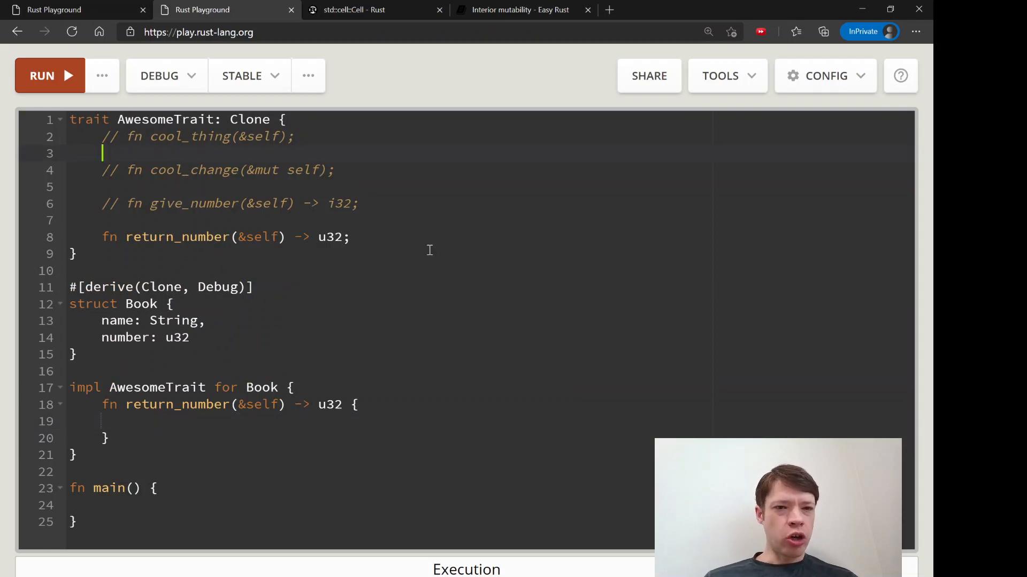
Step: Uncomment cool_thing, cool_change and give_number, highlighting Clone, cool_change and the Book struct
drag(102, 136, 358, 204)
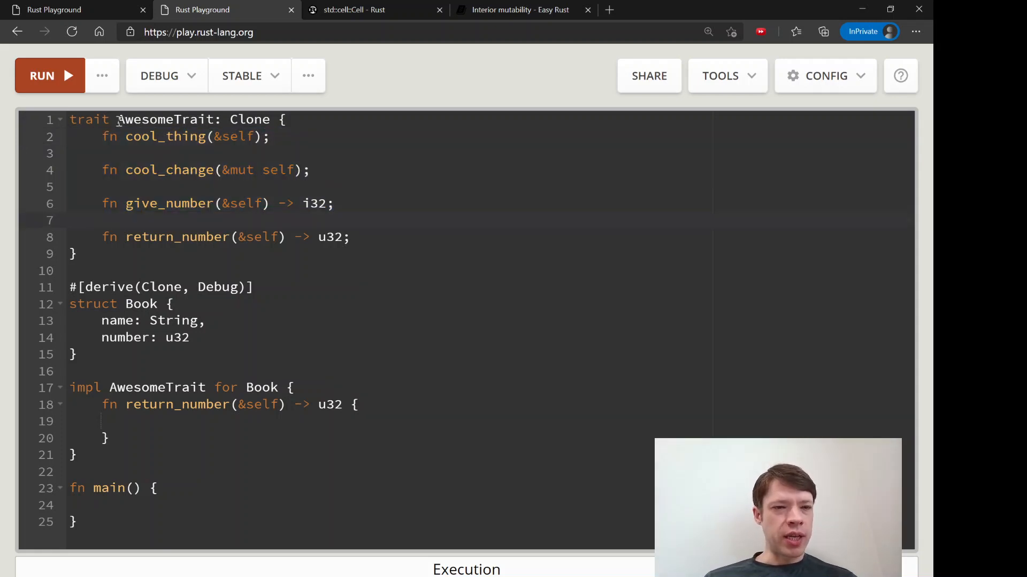
double_click(166, 119)
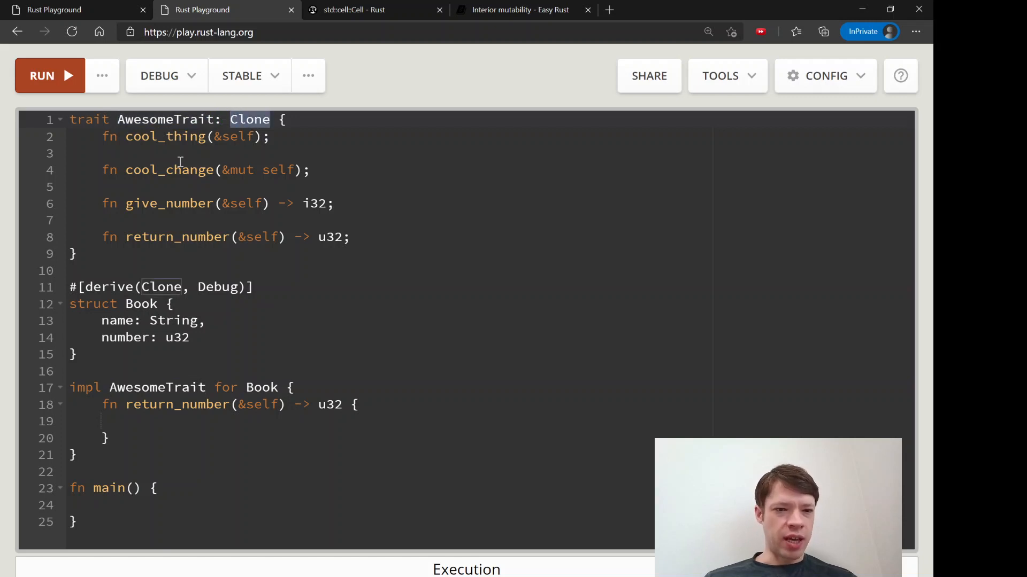
double_click(168, 119)
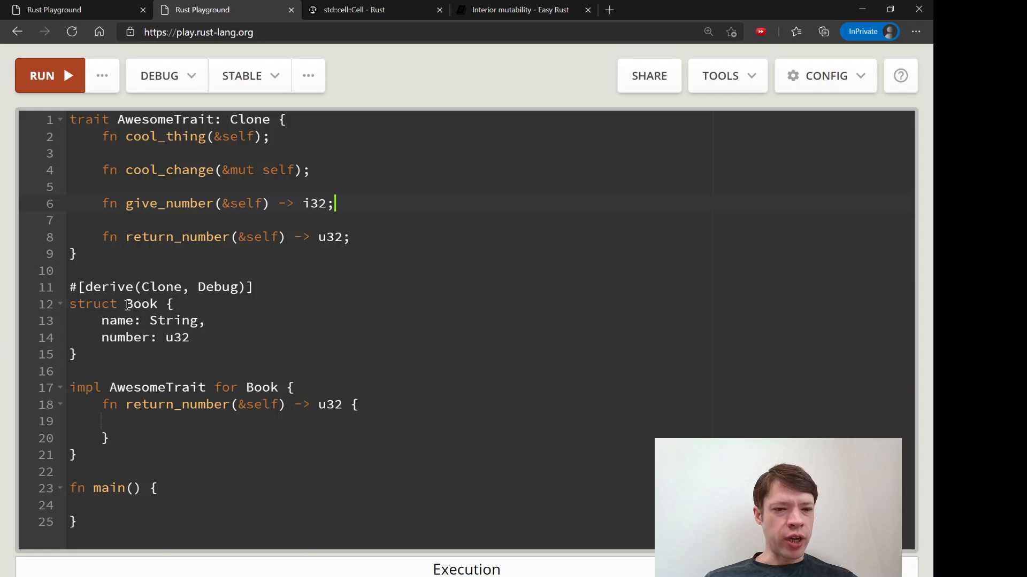
double_click(175, 321)
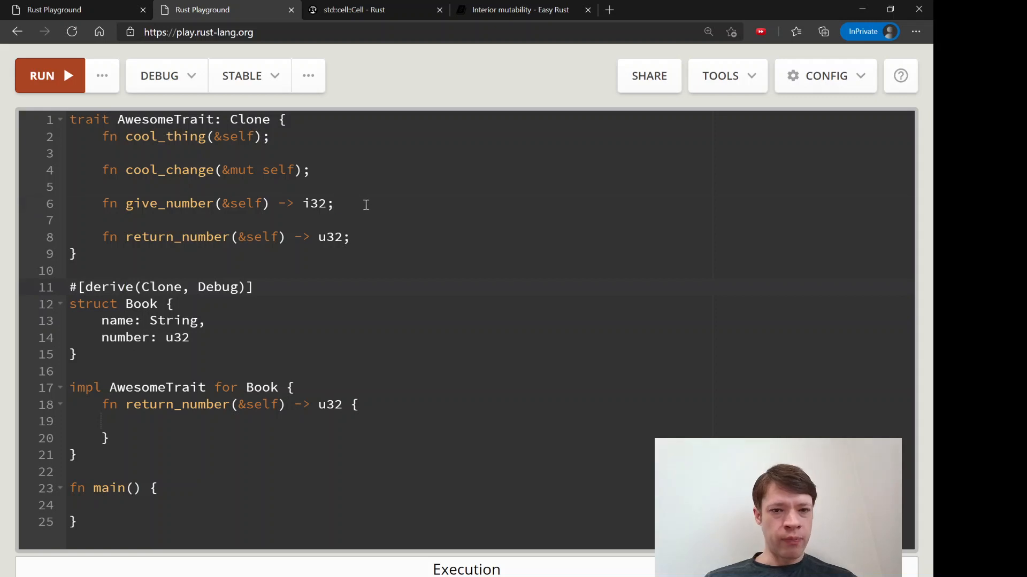
click(270, 136)
text( {)
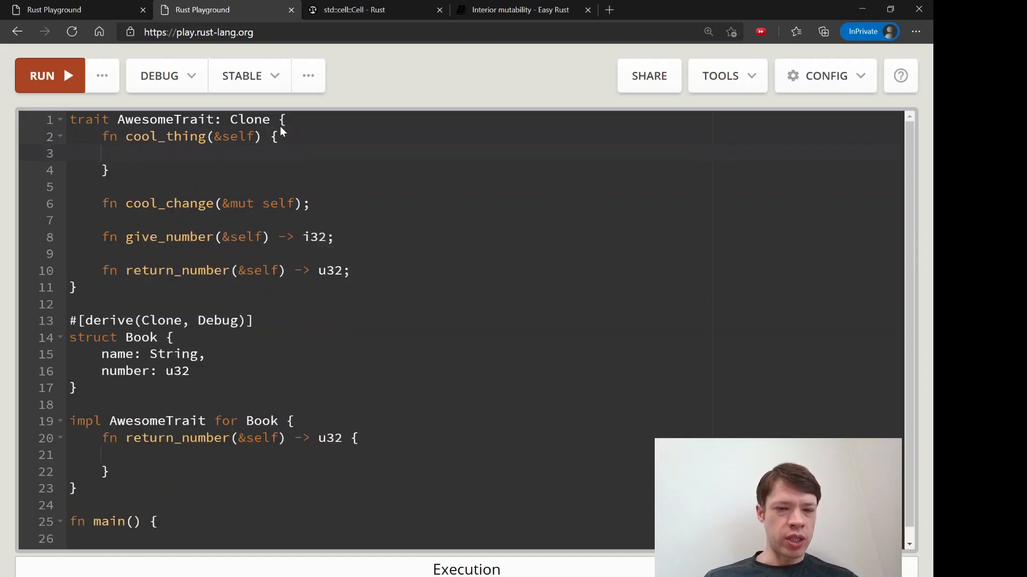
Step: Write 'self.number += 10;' then 'self.number' in return_number and run it, getting E0594
text(ntohenthoetnhoe)
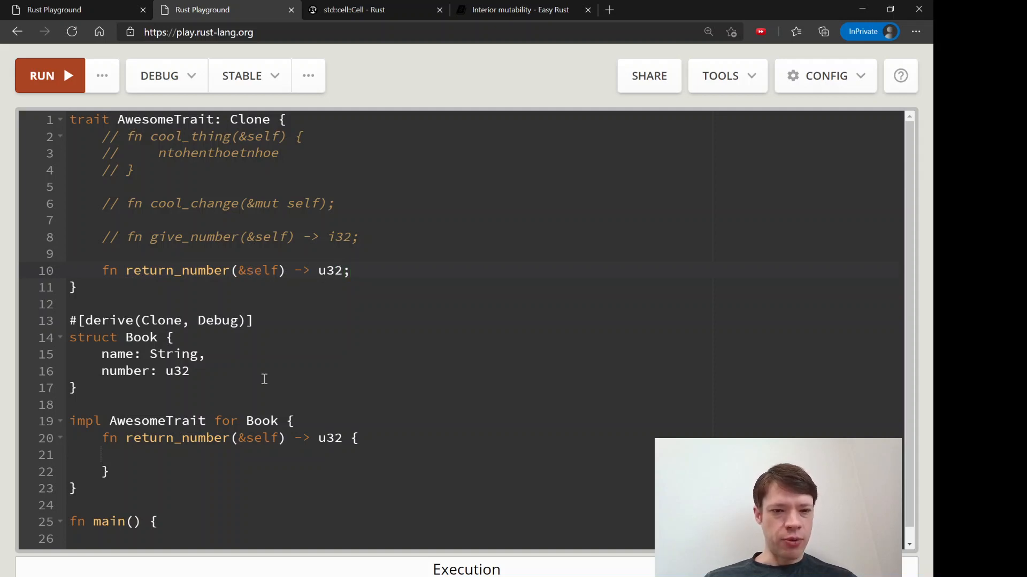
scroll(down, 3)
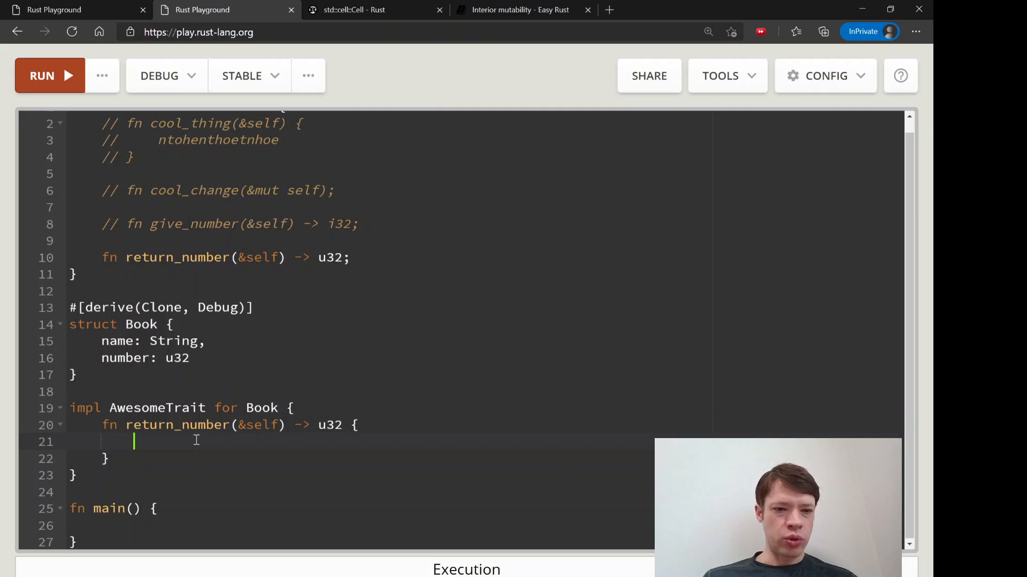
text(self.)
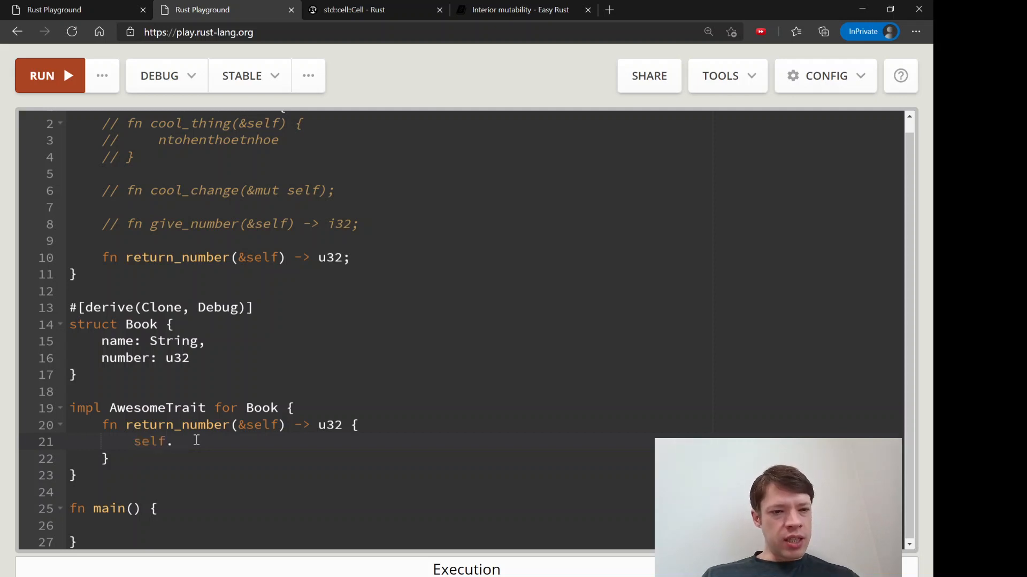
text(number +)
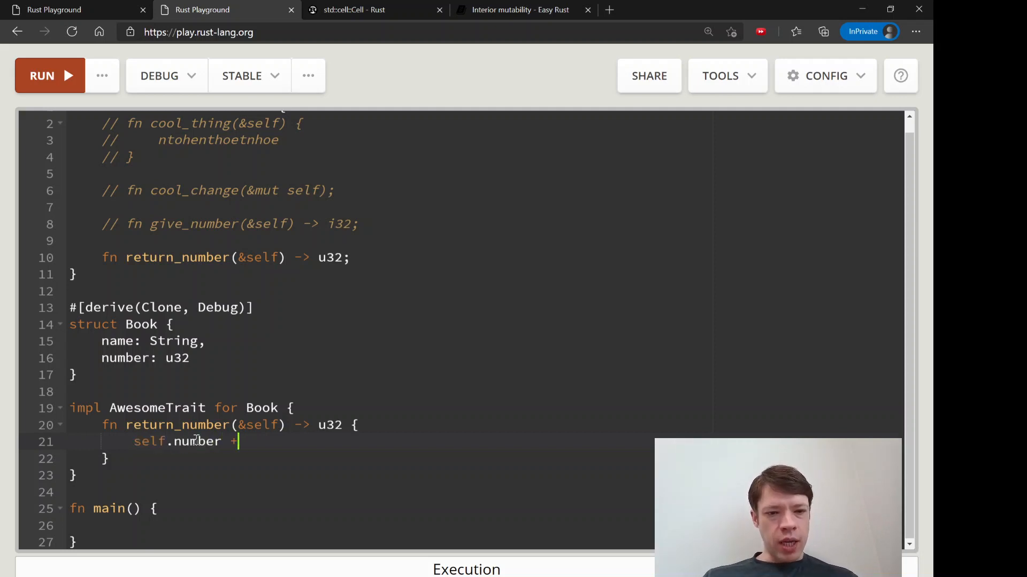
text(= 10;)
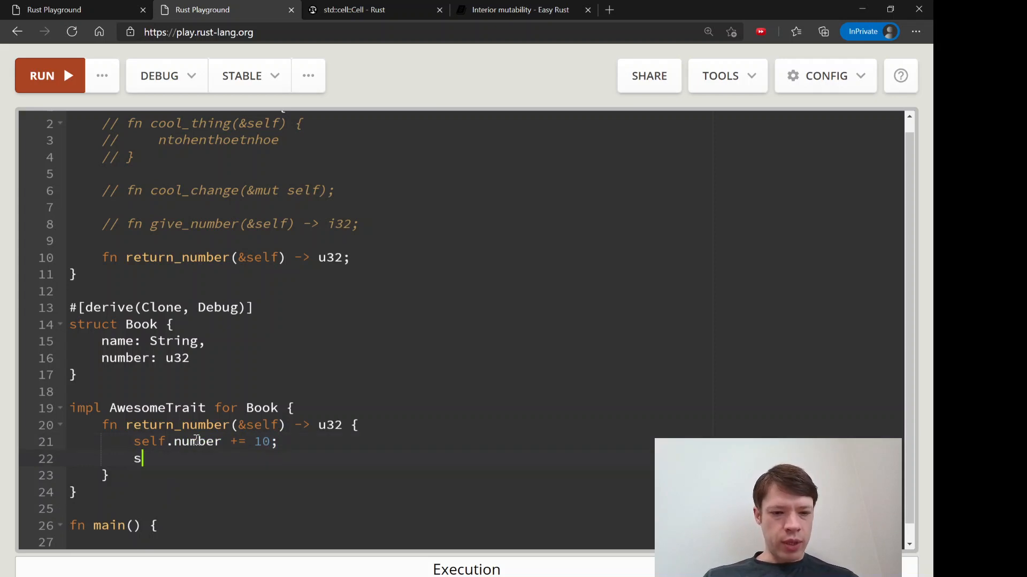
text(elf.number)
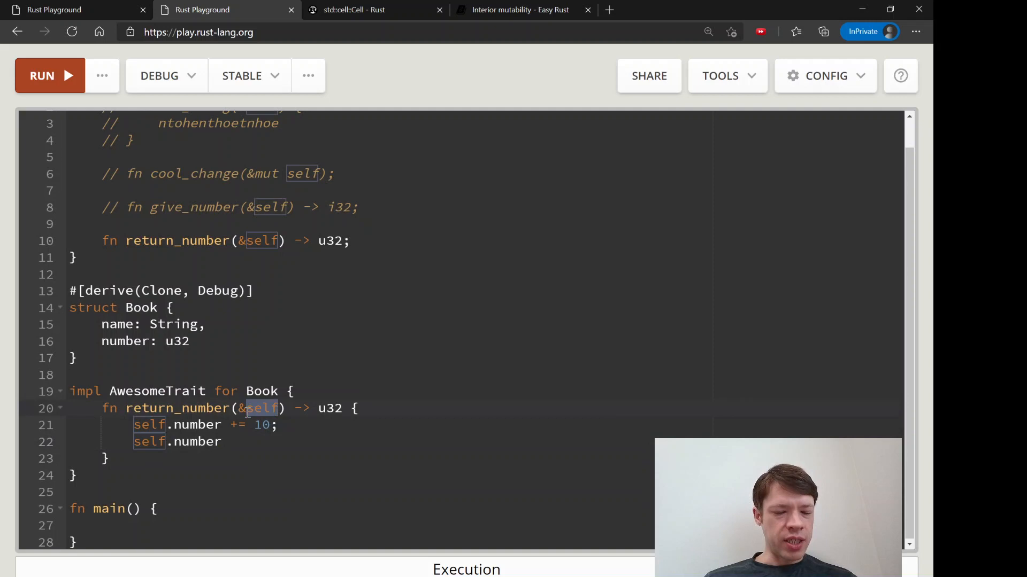
click(248, 408)
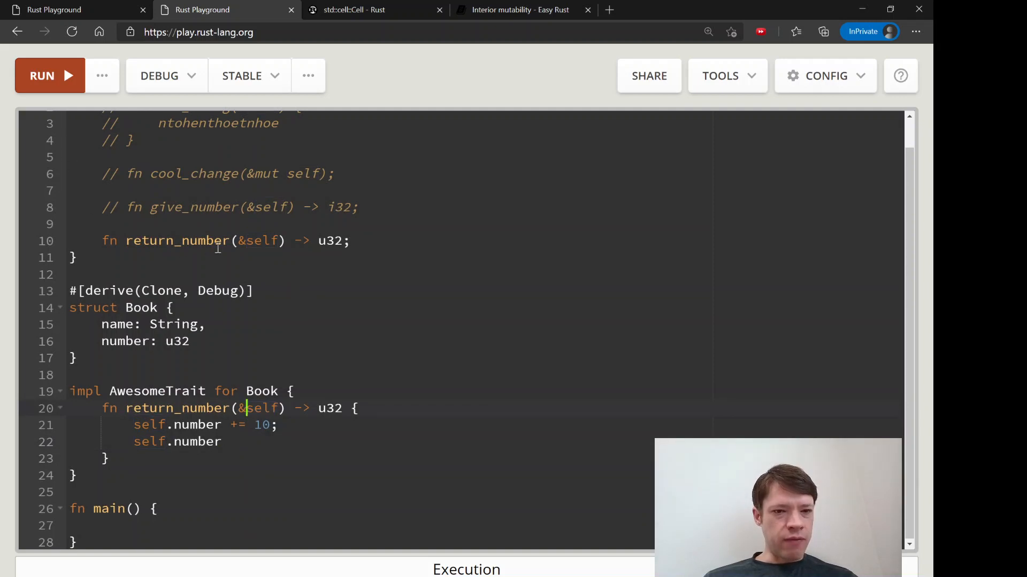
double_click(257, 240)
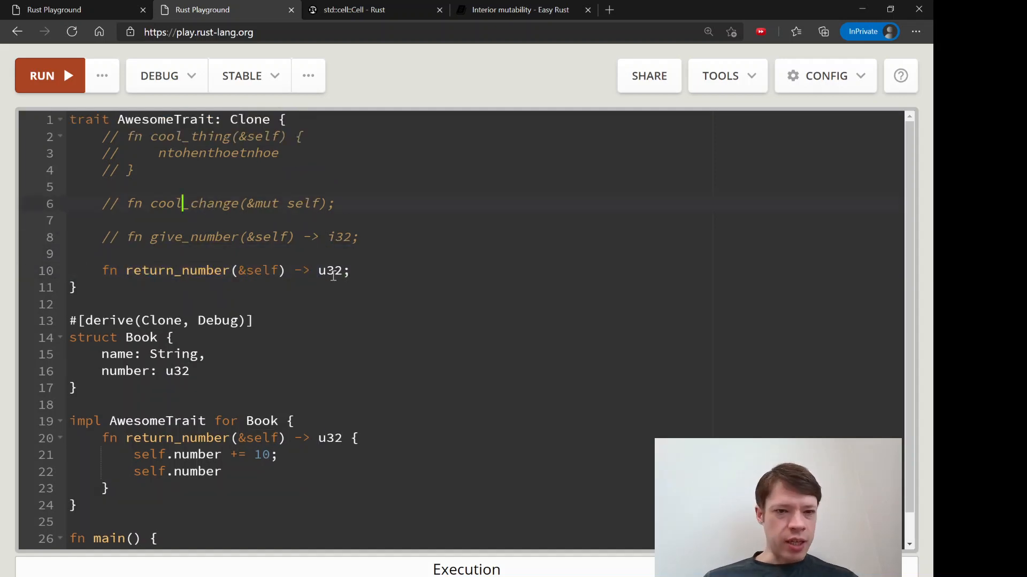
click(49, 75)
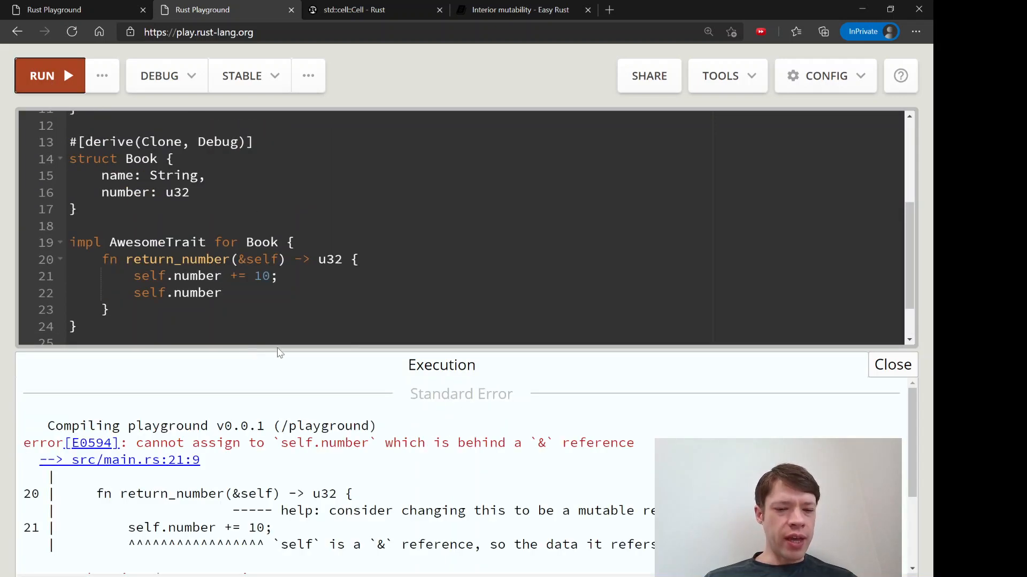
Step: Highlight the mutable-reference suggestion and add mut to return_number's &self parameter
drag(295, 511, 654, 510)
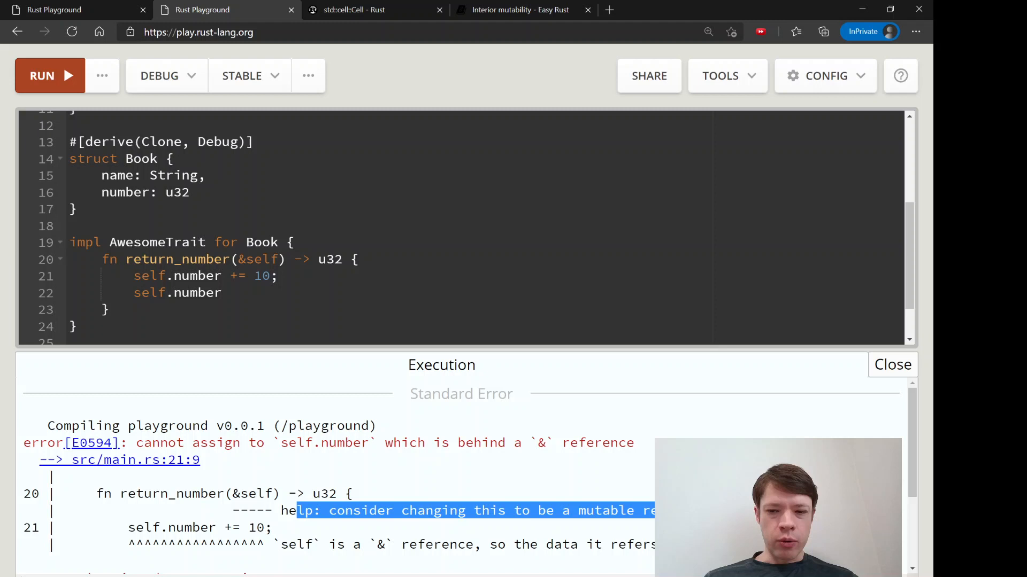
scroll(down, 3)
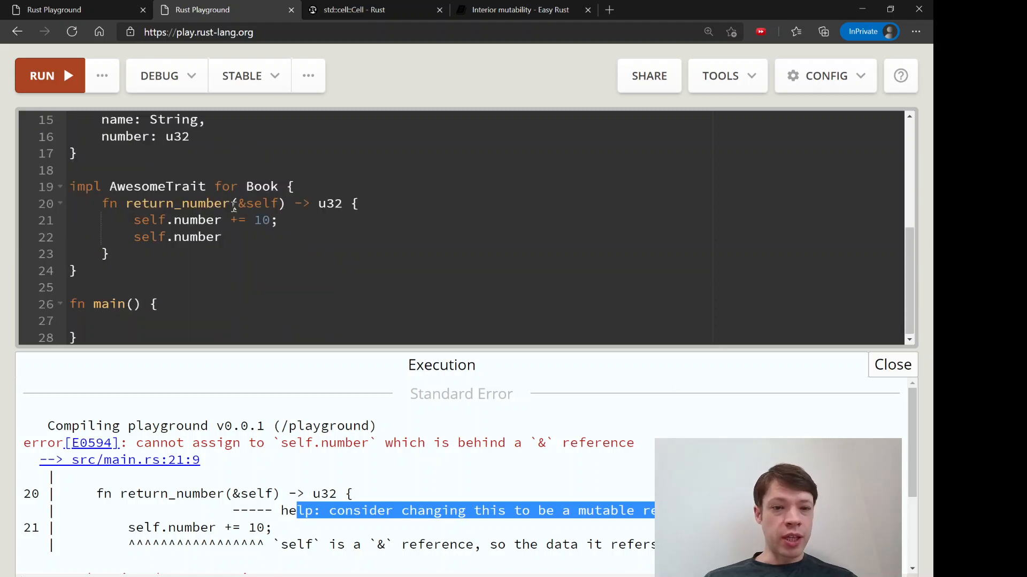
text(mut)
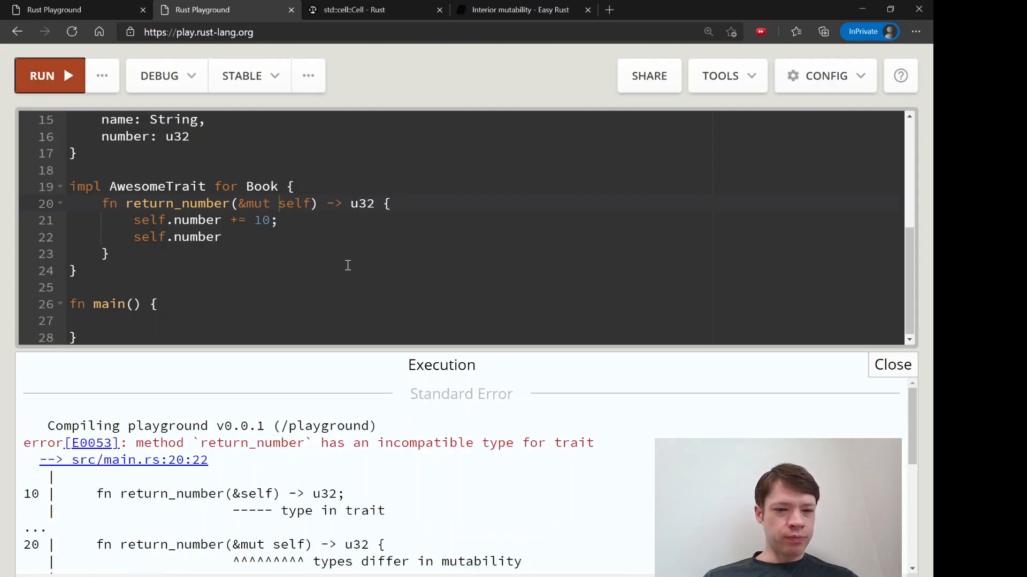
Step: Dismiss the compiler output and bring up the std::cell::Cell documentation page
double_click(199, 493)
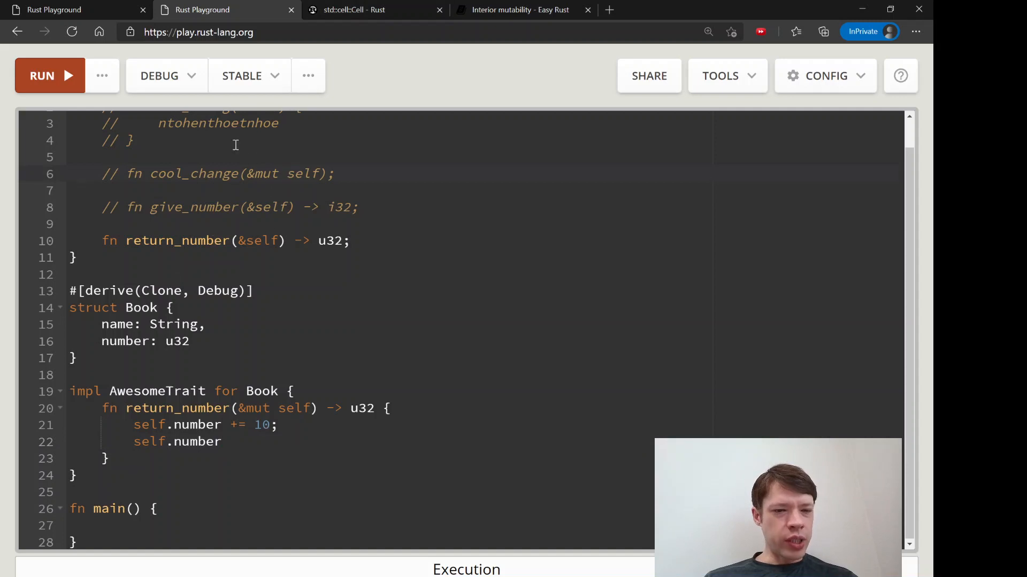
click(353, 9)
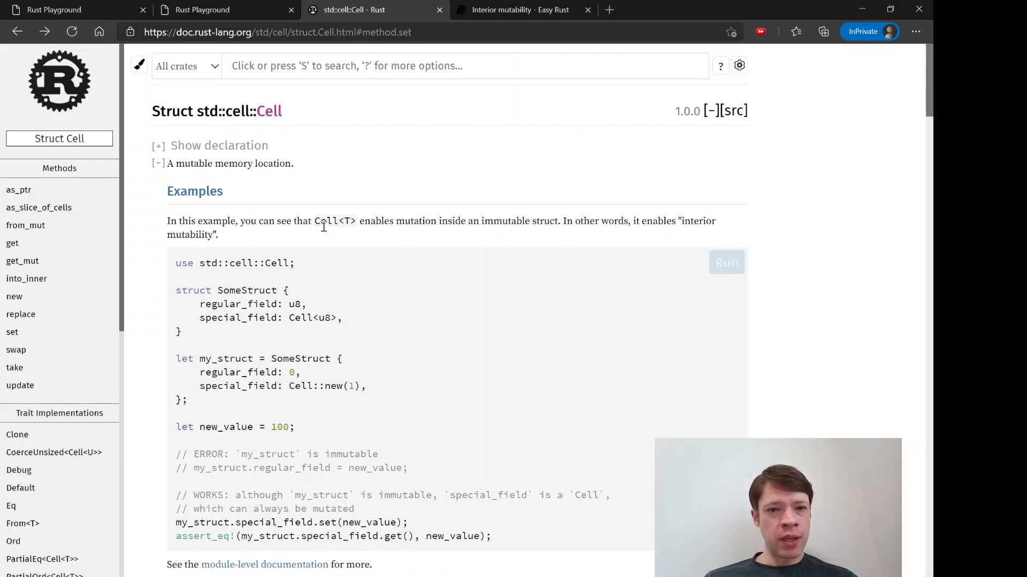
Step: Highlight Cell<T> in the interior mutability explanation and open Cell's [src] source
double_click(334, 221)
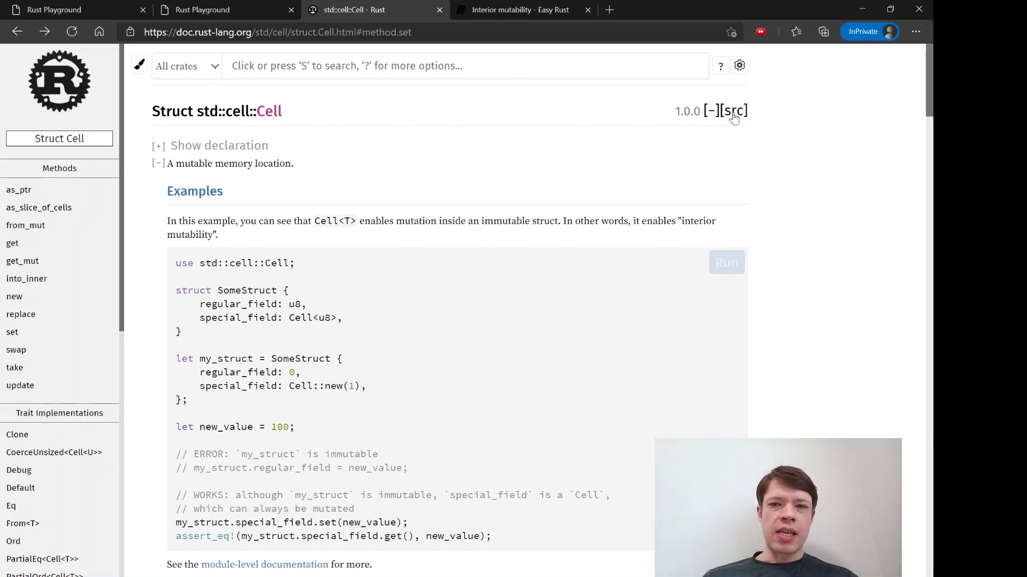
click(737, 110)
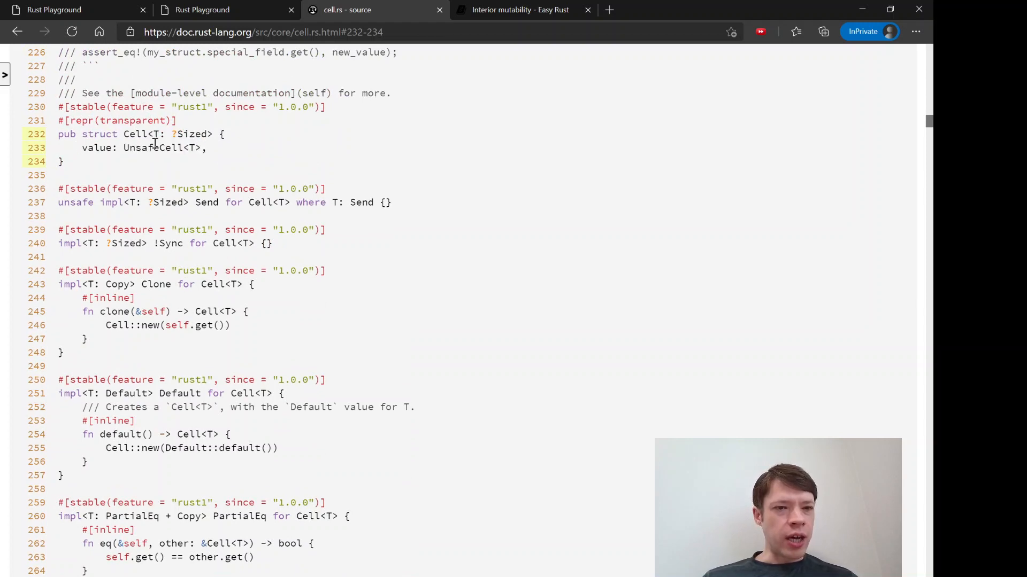
Step: Highlight Cell<T>, ?Sized, Send and !Sync in cell.rs, scroll past them, then return to the Book playground
double_click(156, 147)
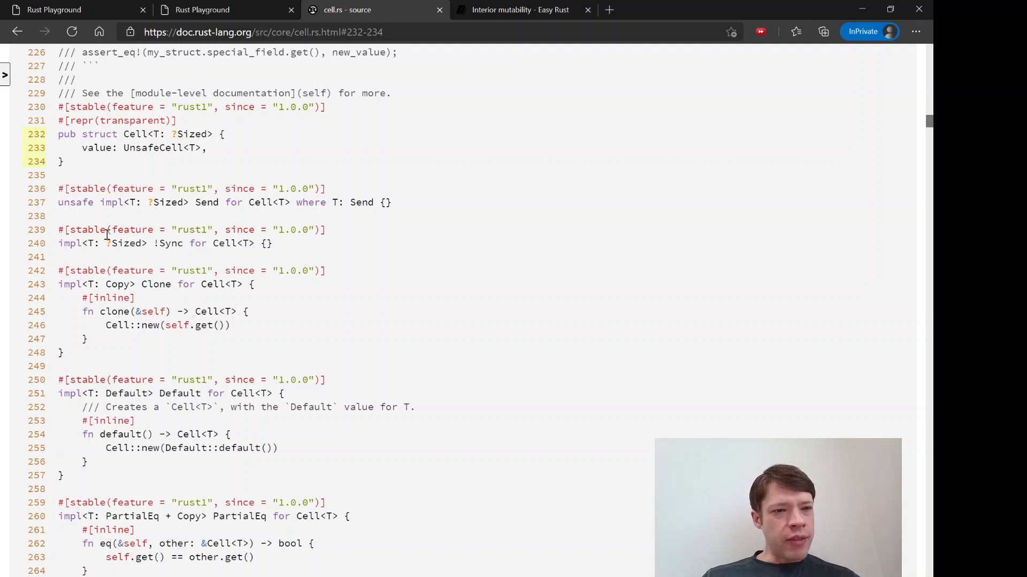
mouse_move(145, 218)
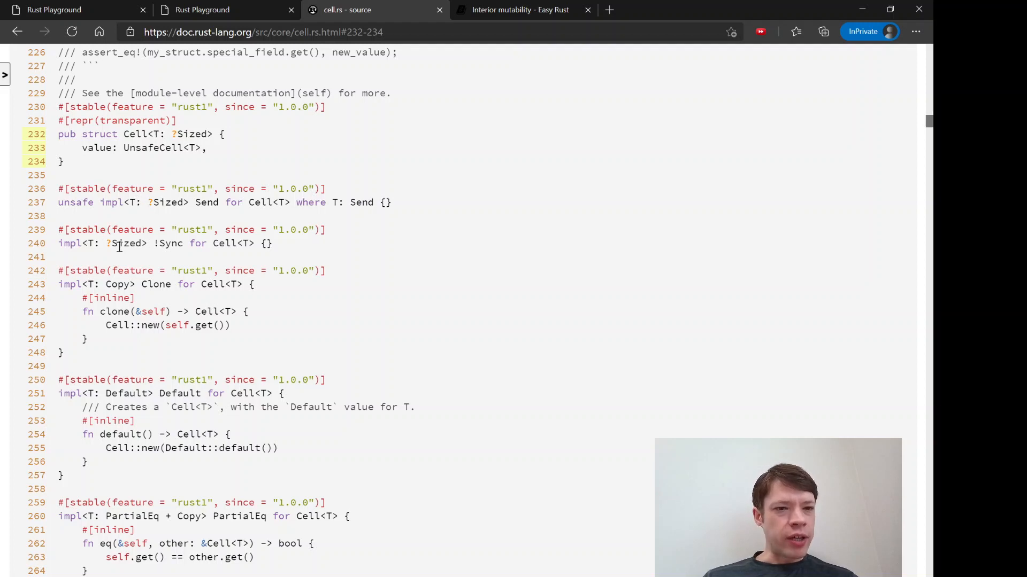
double_click(169, 243)
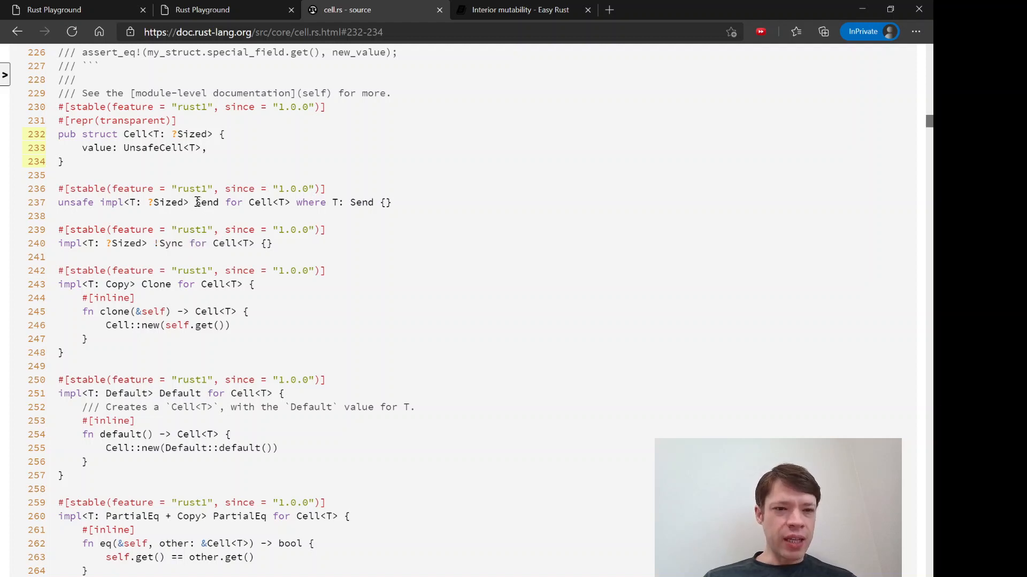
double_click(207, 202)
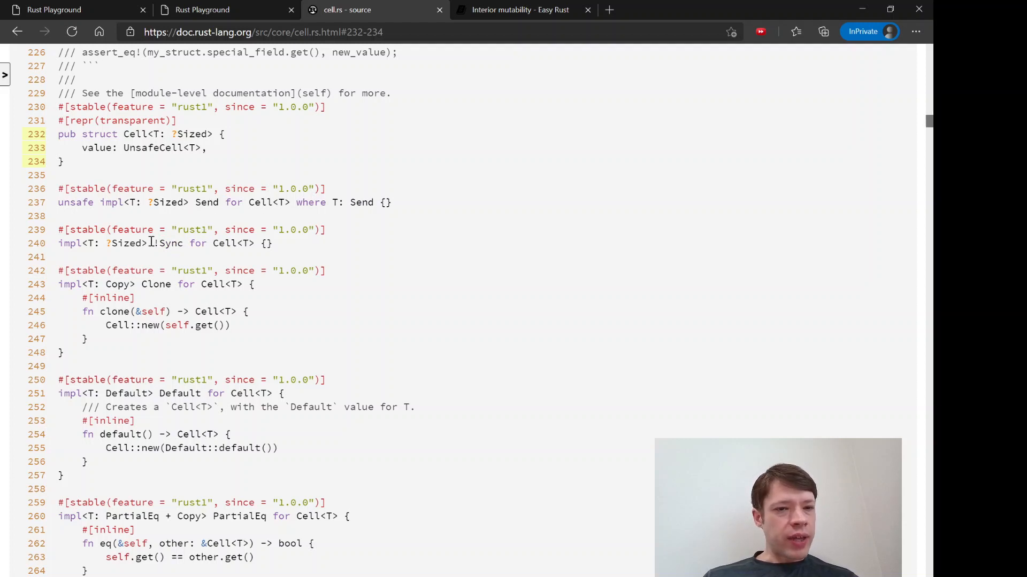
double_click(169, 243)
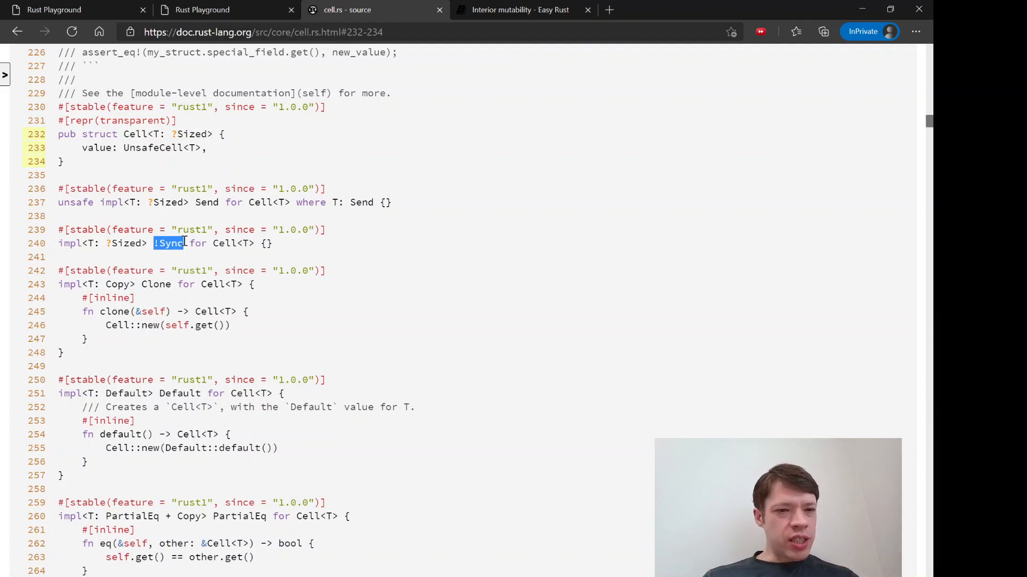
scroll(down, 3)
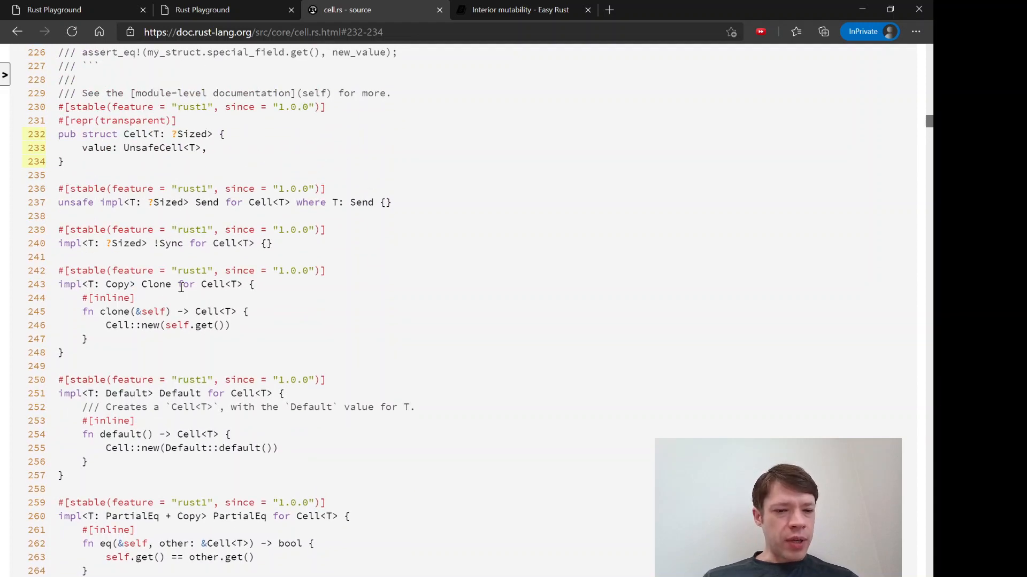
scroll(down, 3)
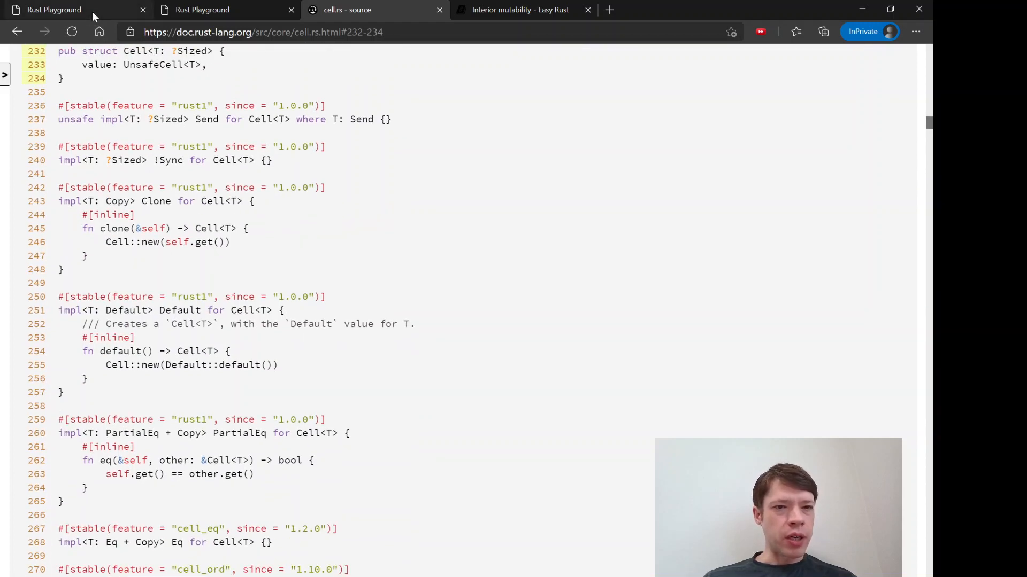
click(202, 10)
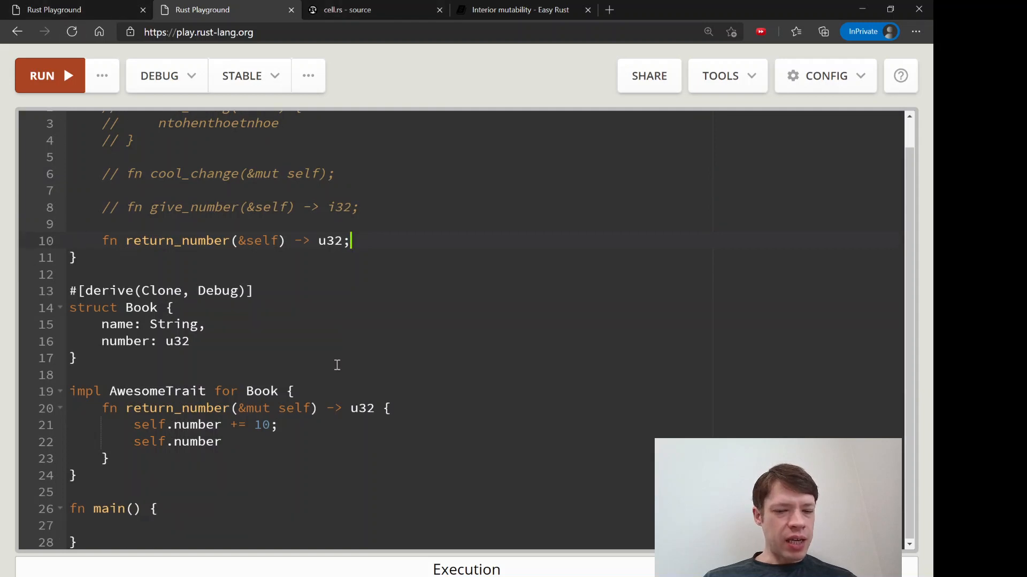
Step: Go back to the PhoneModel playground holding the unchanged super_phone_3000 code
double_click(260, 424)
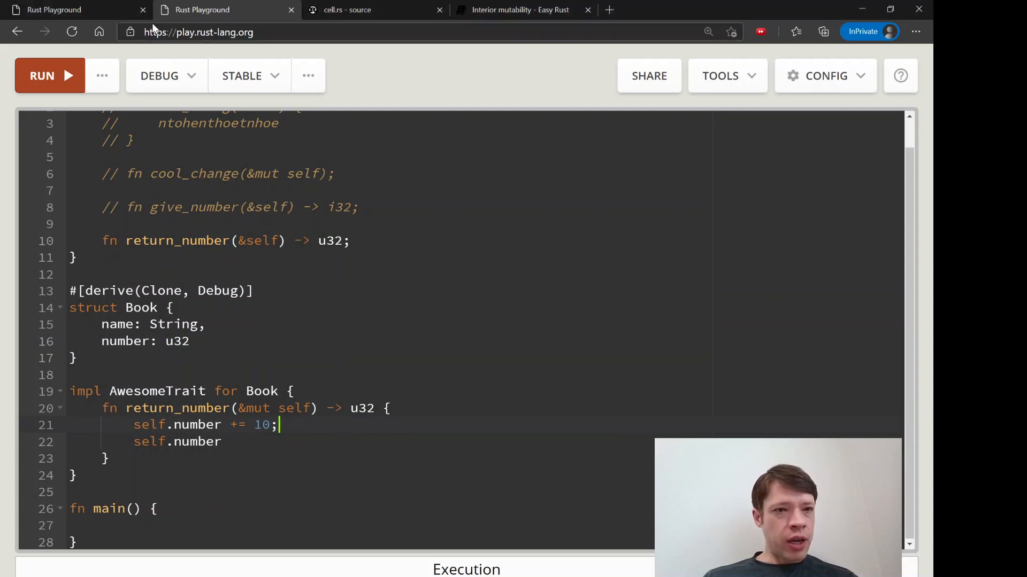
click(75, 9)
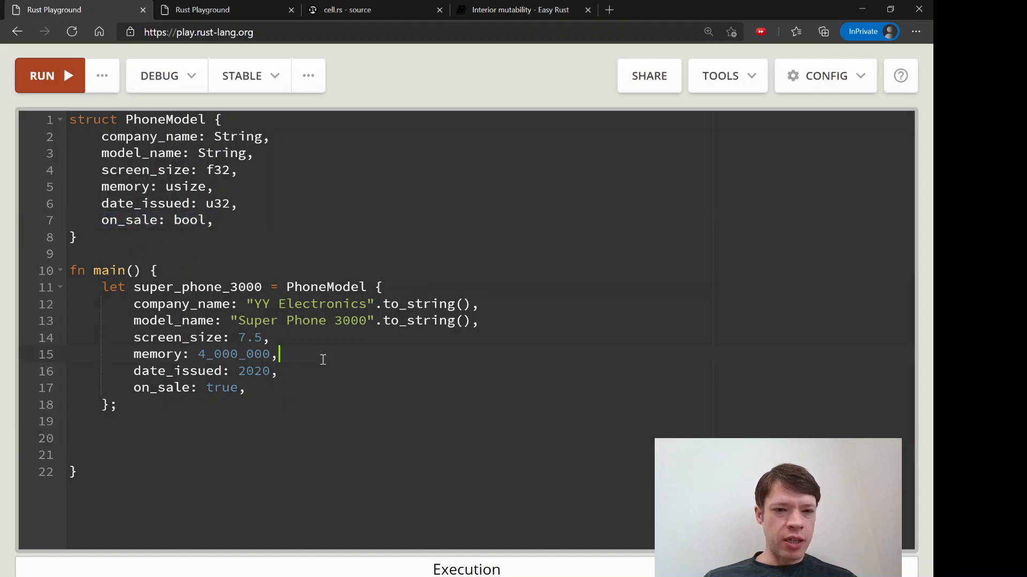
mouse_move(350, 417)
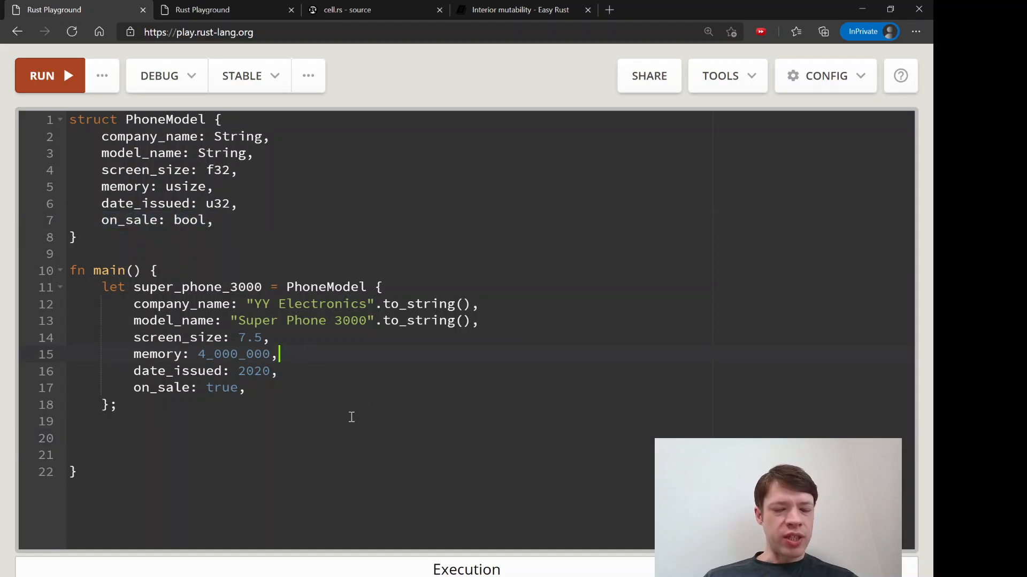